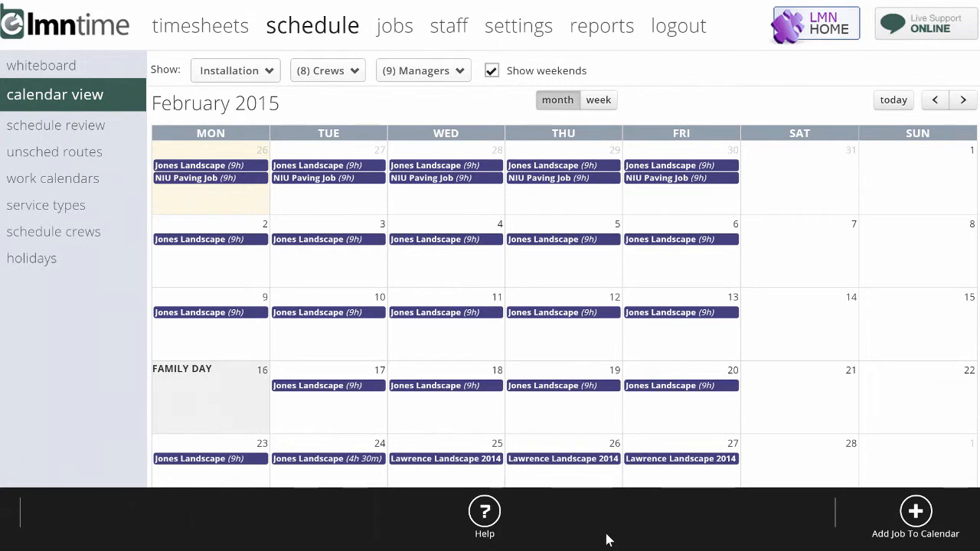
pyautogui.moveTo(804, 475)
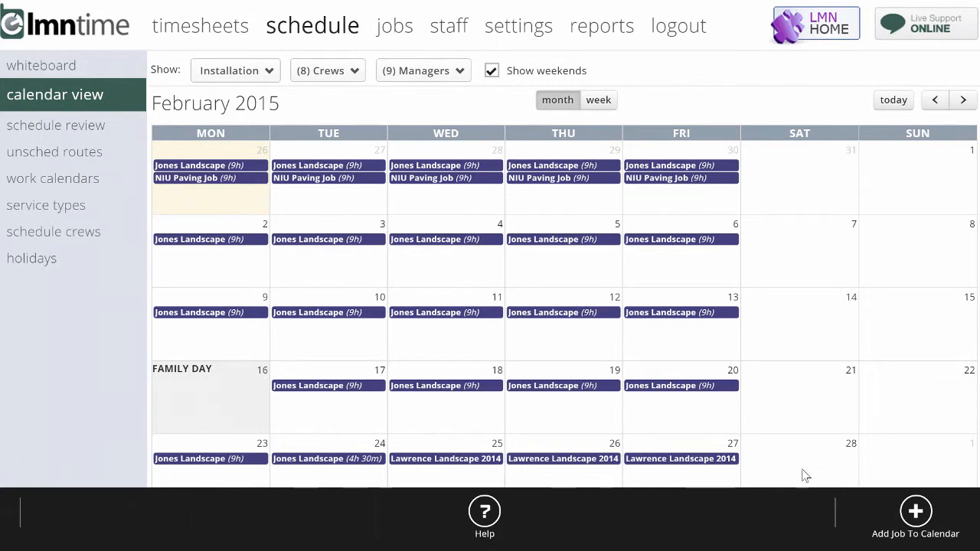
# Step: Start adding a job to the February 2015 schedule calendar
pyautogui.click(916, 512)
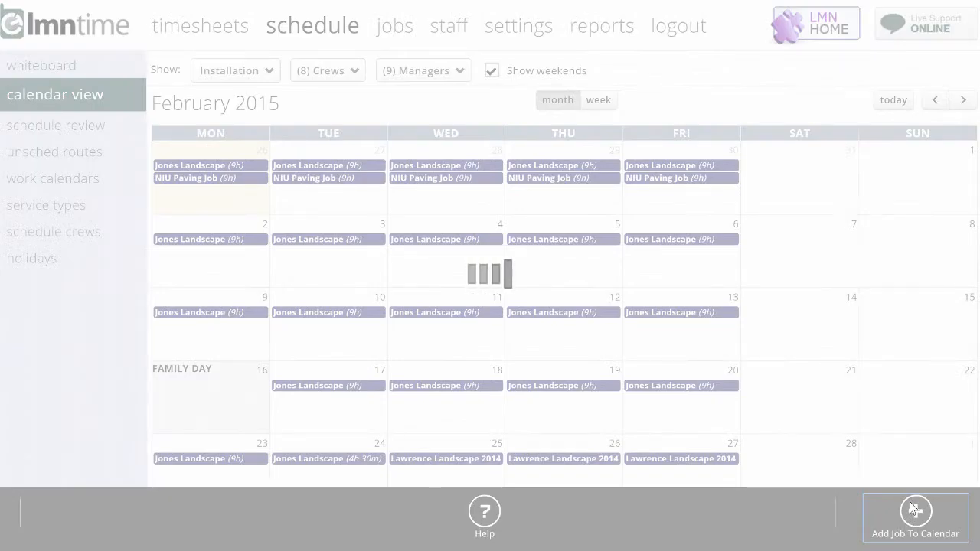
pyautogui.click(915, 517)
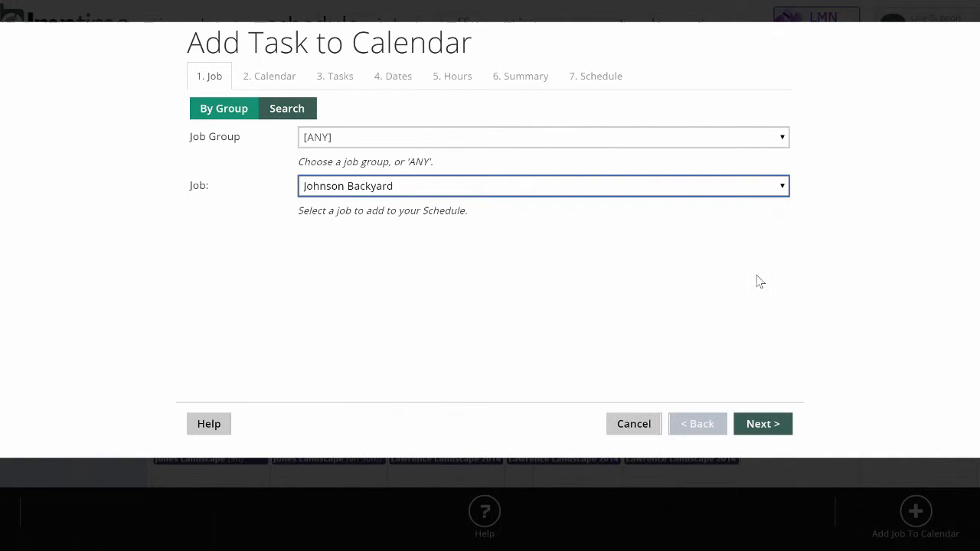
pyautogui.click(762, 422)
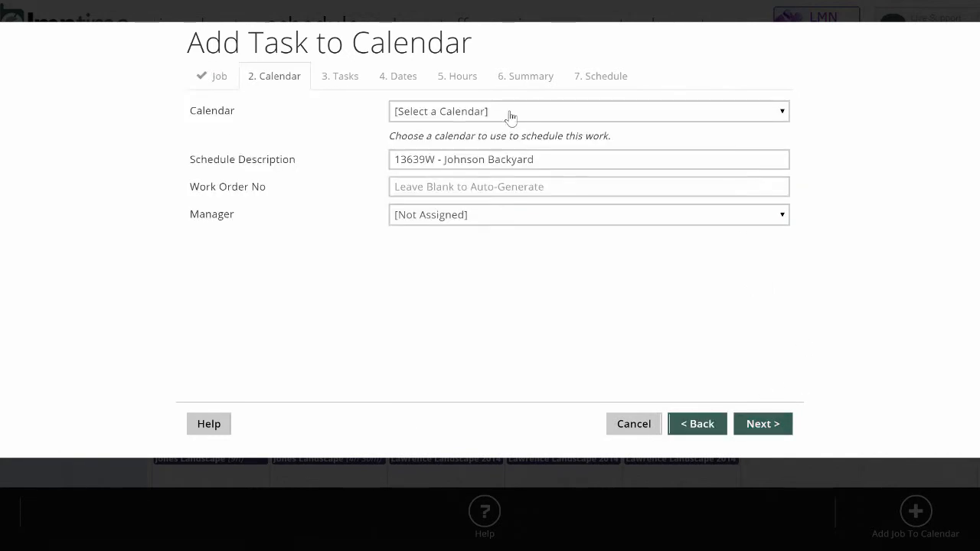
pyautogui.click(588, 110)
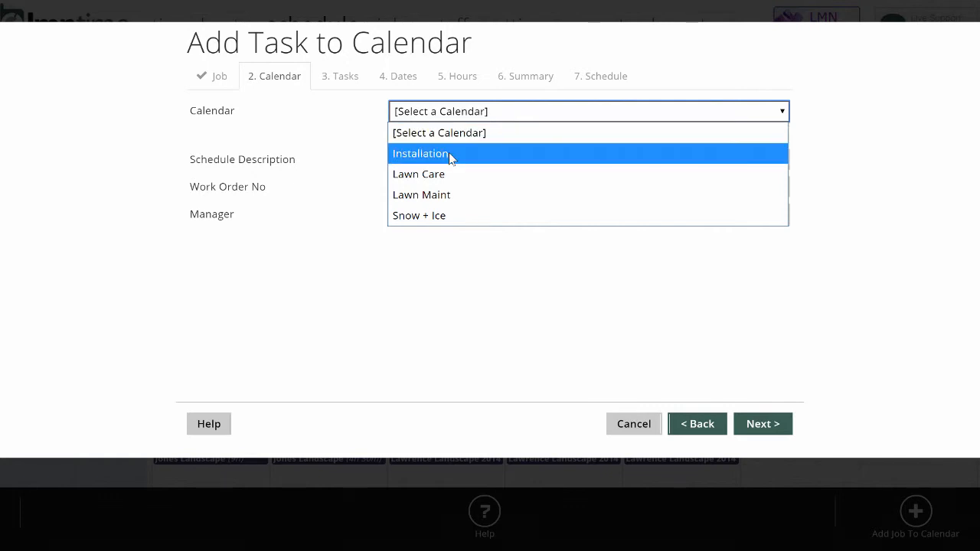
pyautogui.click(419, 153)
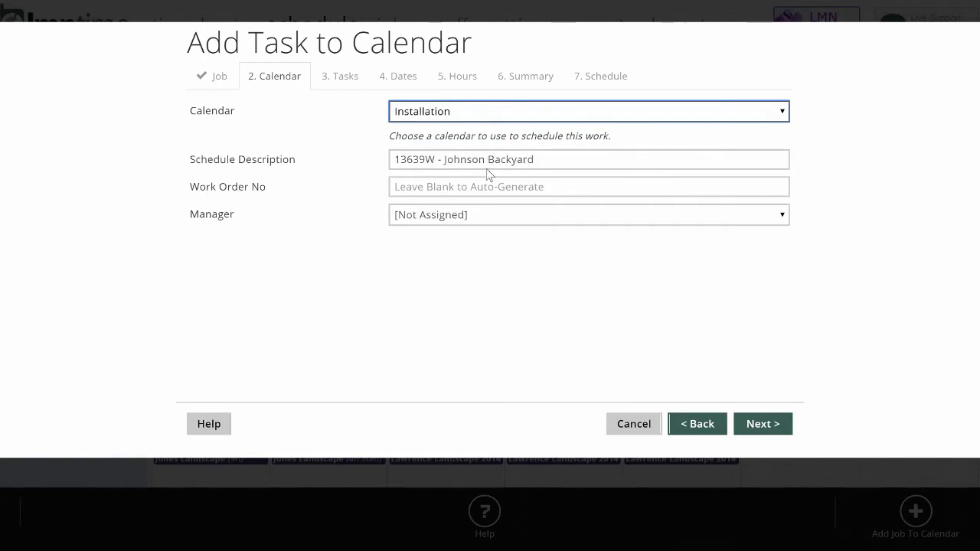
pyautogui.click(588, 214)
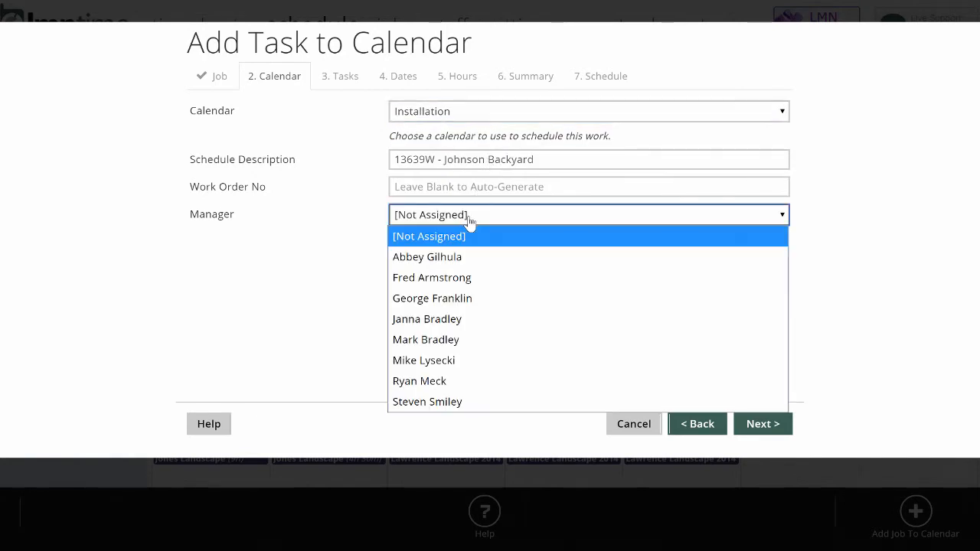
pyautogui.click(432, 277)
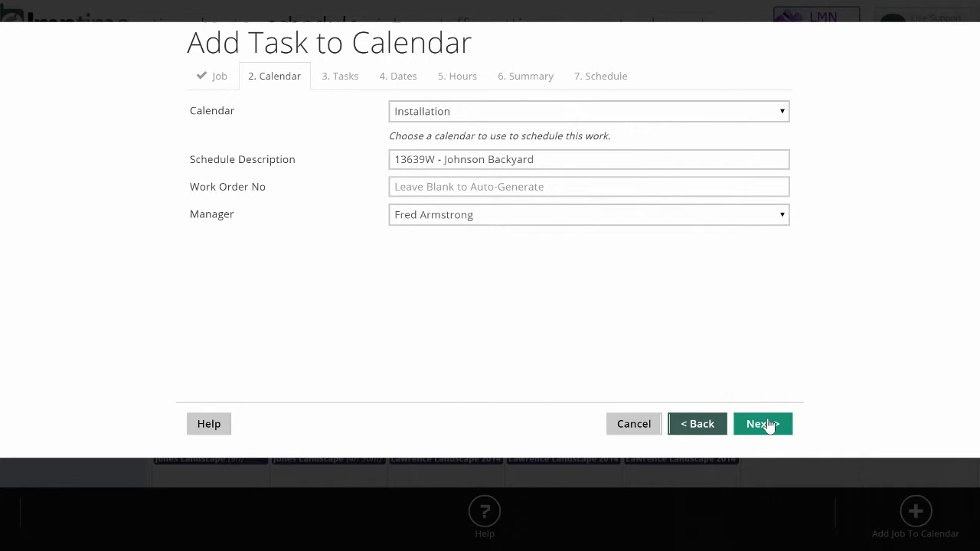
# Step: Select all tasks except Front Lighting, keeping Driveway and Walkway and Garden Installation, and continue to dates
pyautogui.click(762, 422)
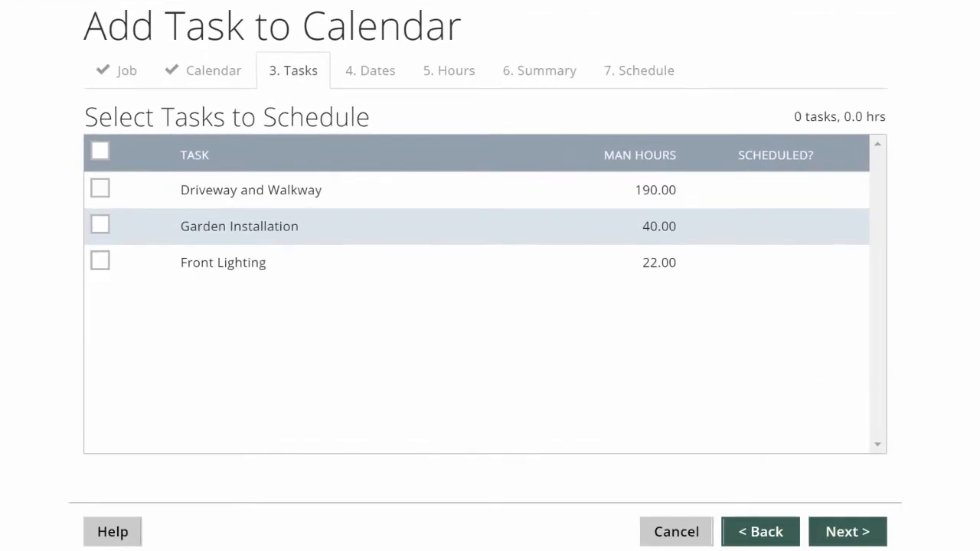
pyautogui.moveTo(101, 153)
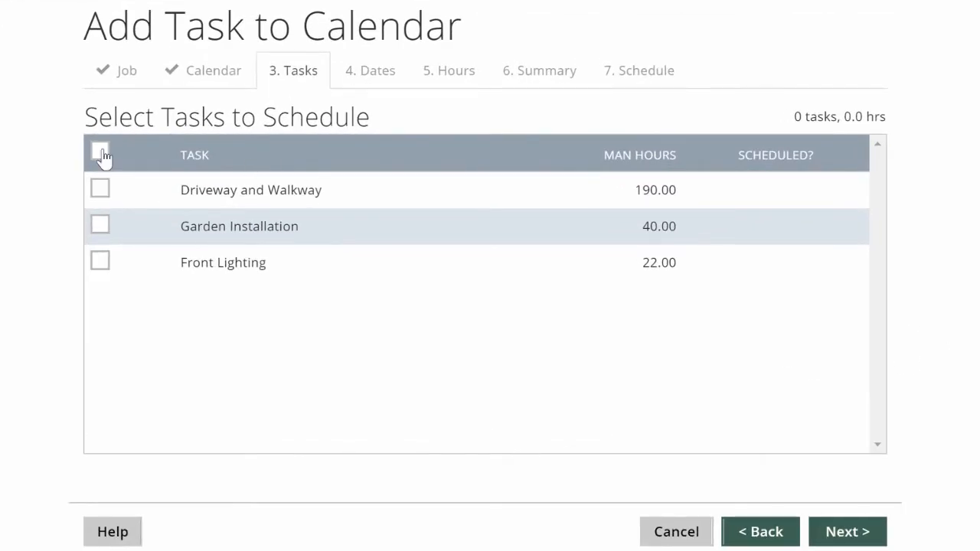
pyautogui.click(100, 151)
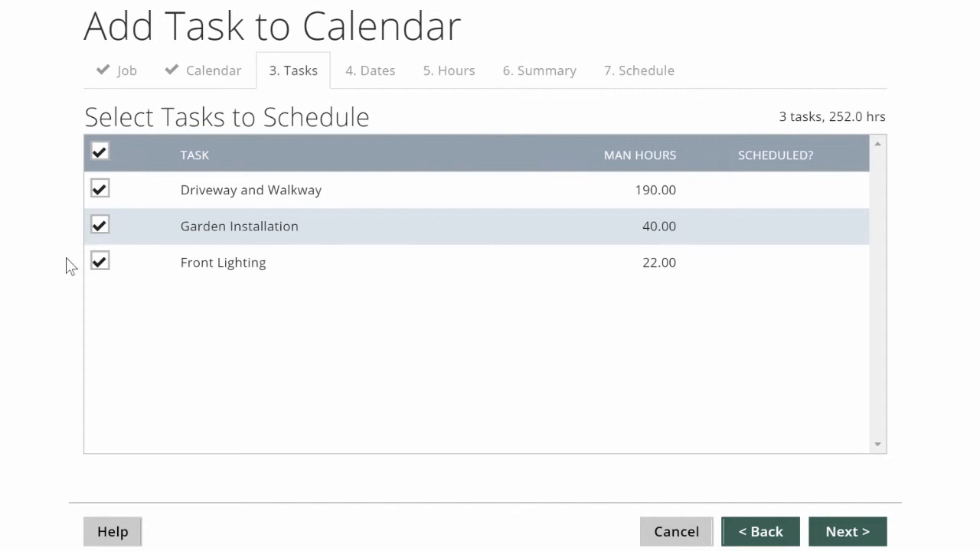
pyautogui.click(99, 261)
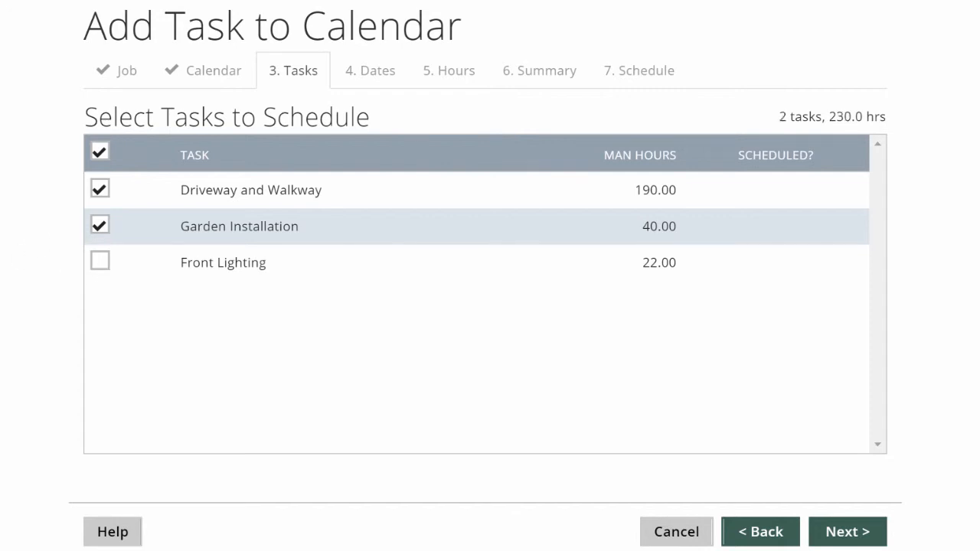
pyautogui.moveTo(671, 181)
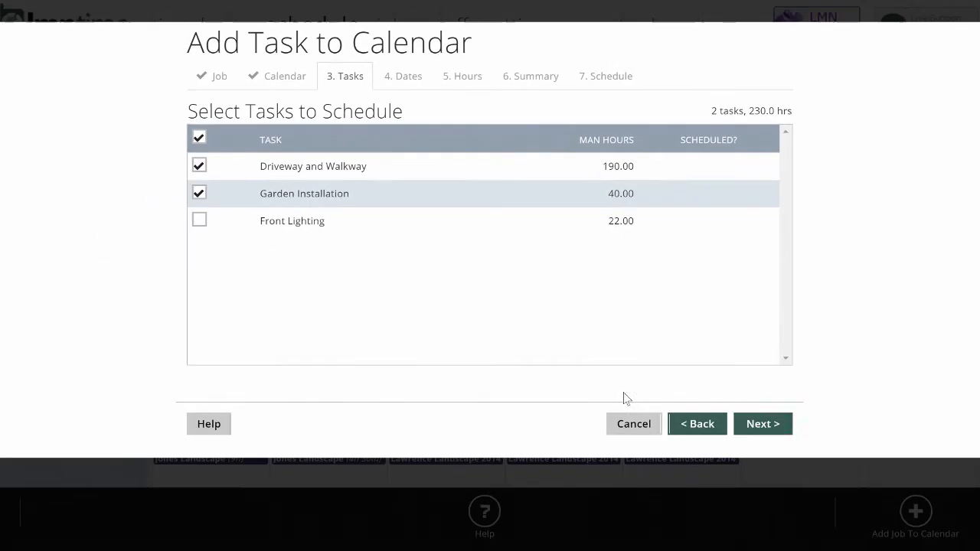
pyautogui.click(762, 422)
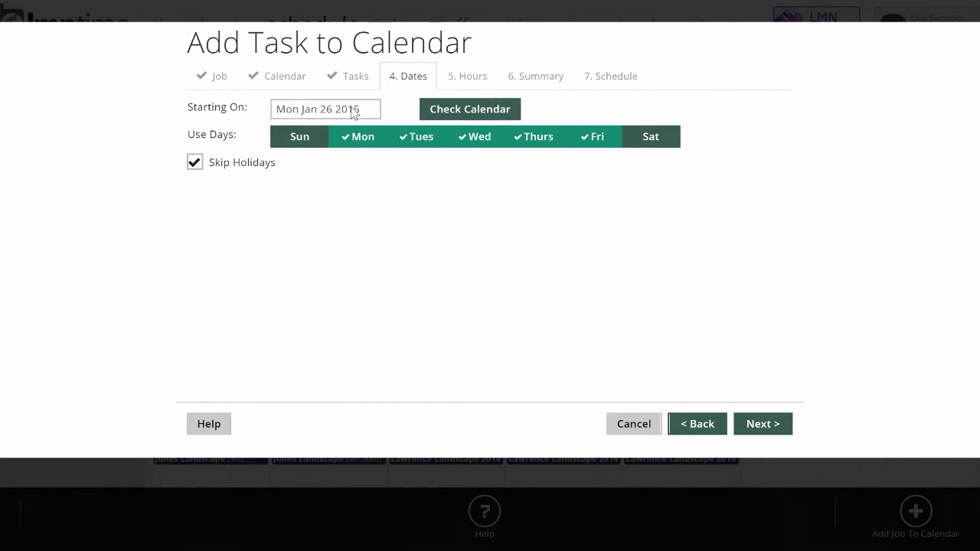
# Step: Check the Installation bookings for the following week and set the start to Mon Feb 2 2015
pyautogui.click(469, 108)
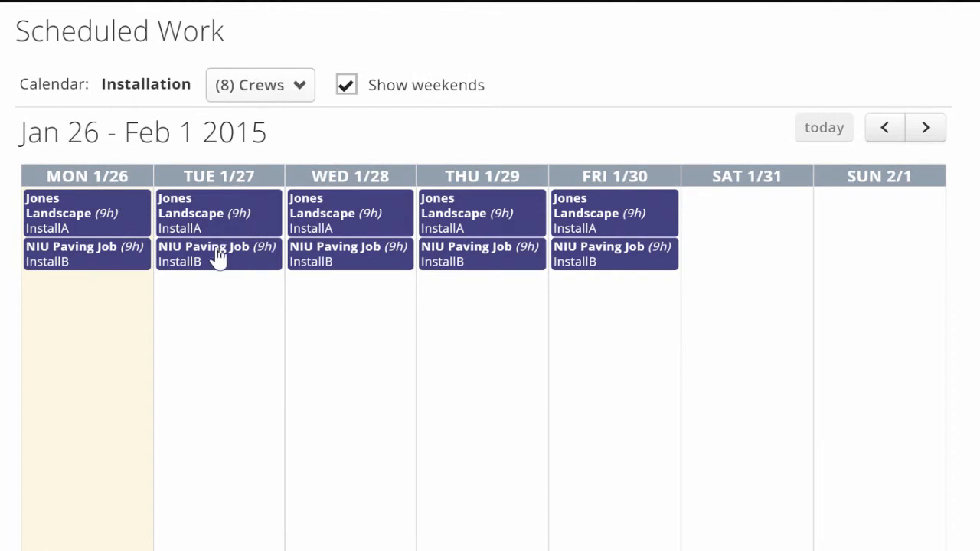
pyautogui.moveTo(451, 267)
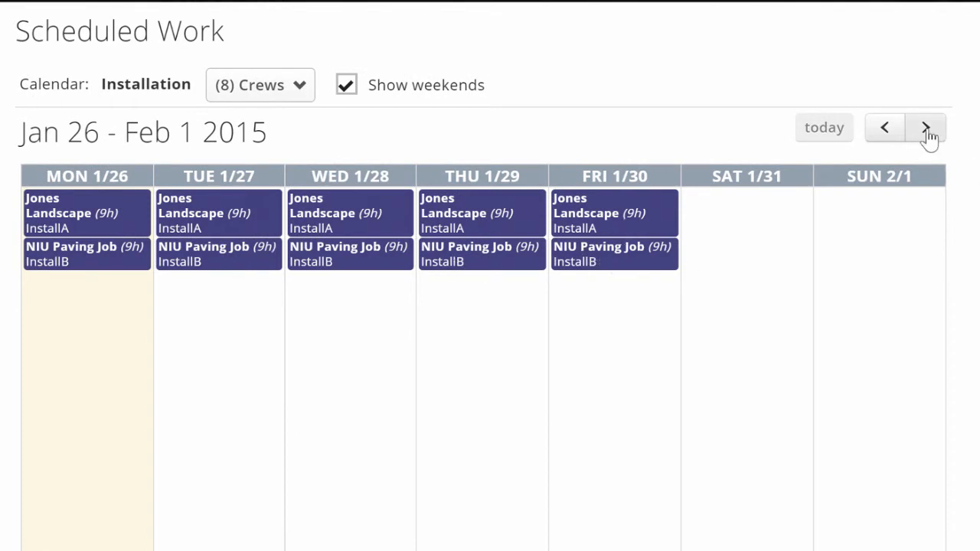
pyautogui.click(925, 127)
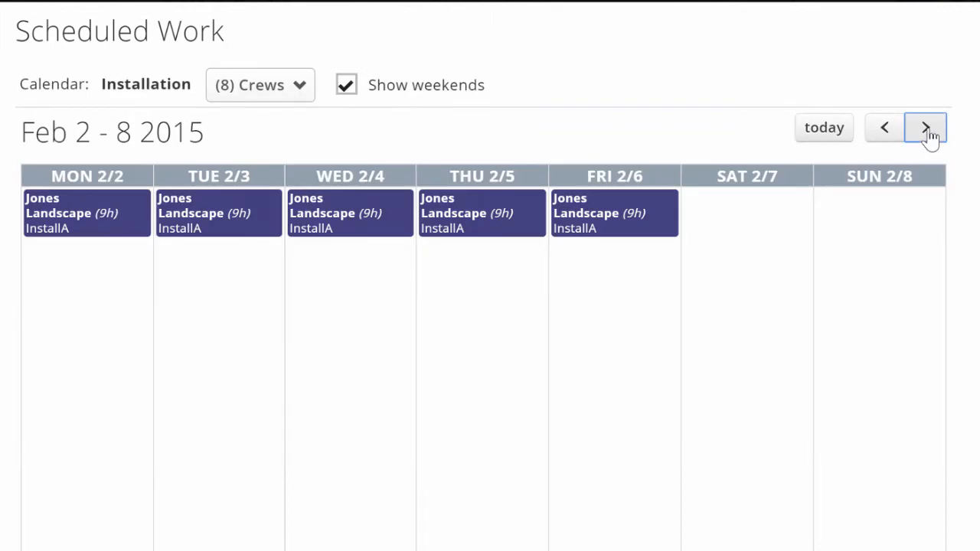
pyautogui.moveTo(103, 268)
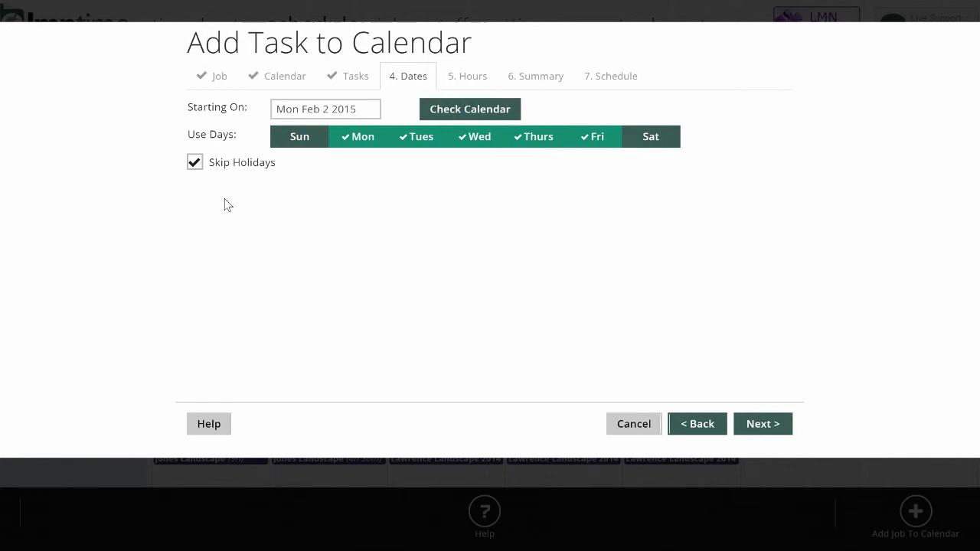
pyautogui.click(762, 423)
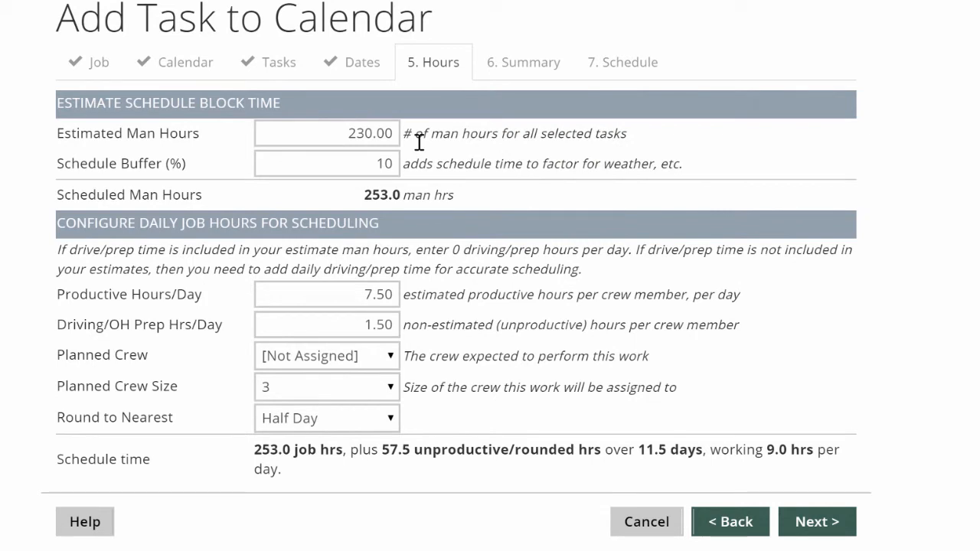
pyautogui.moveTo(412, 166)
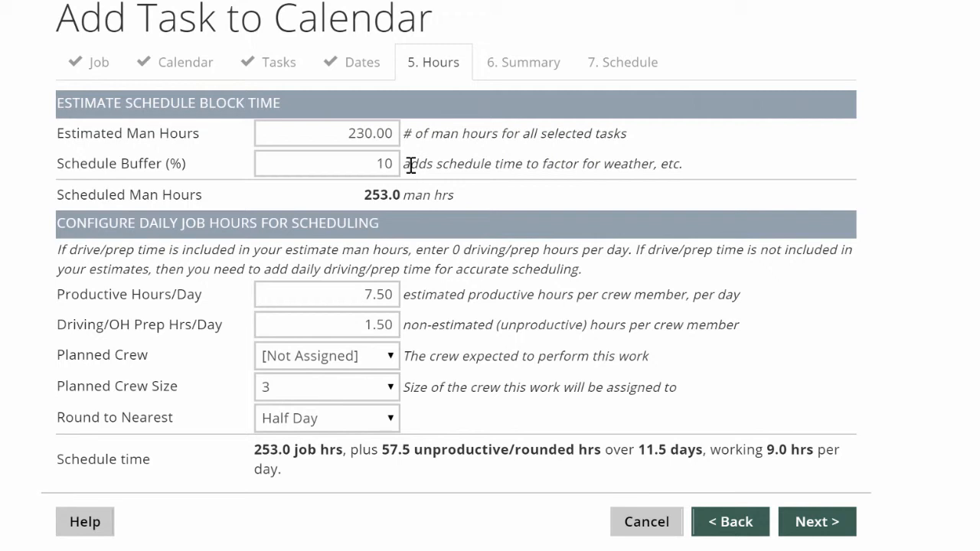
pyautogui.moveTo(411, 294)
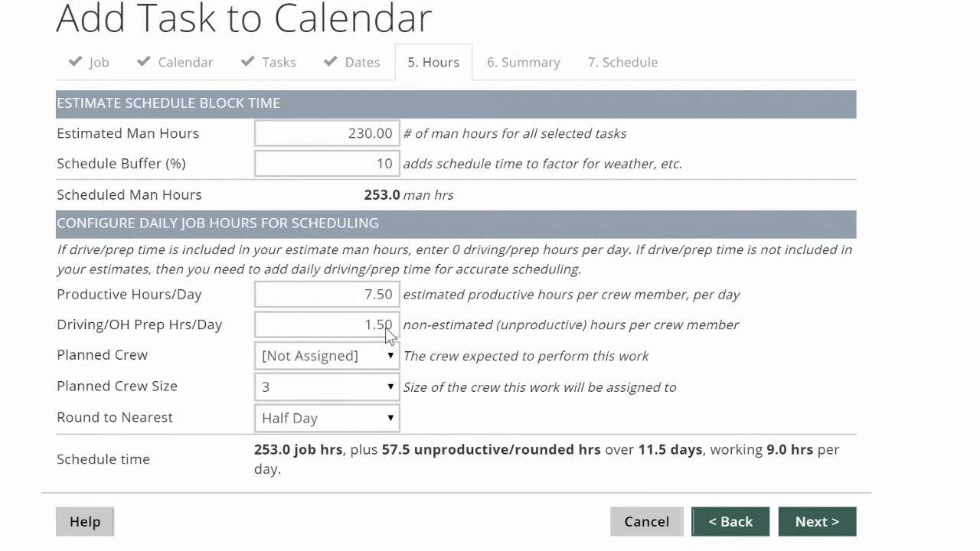
pyautogui.moveTo(391, 334)
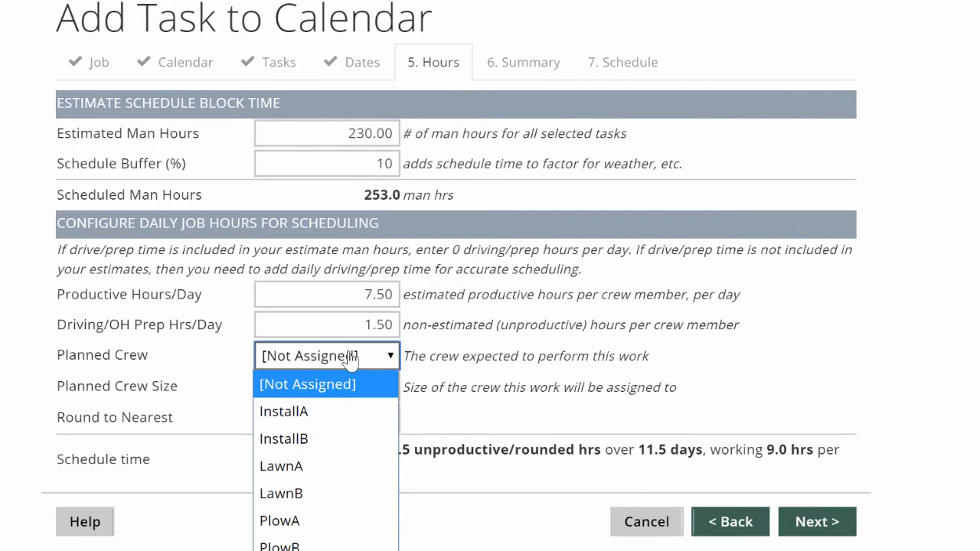
# Step: Assign crew InstallB with a planned crew size of 3 and continue to the proposed schedule
pyautogui.click(283, 438)
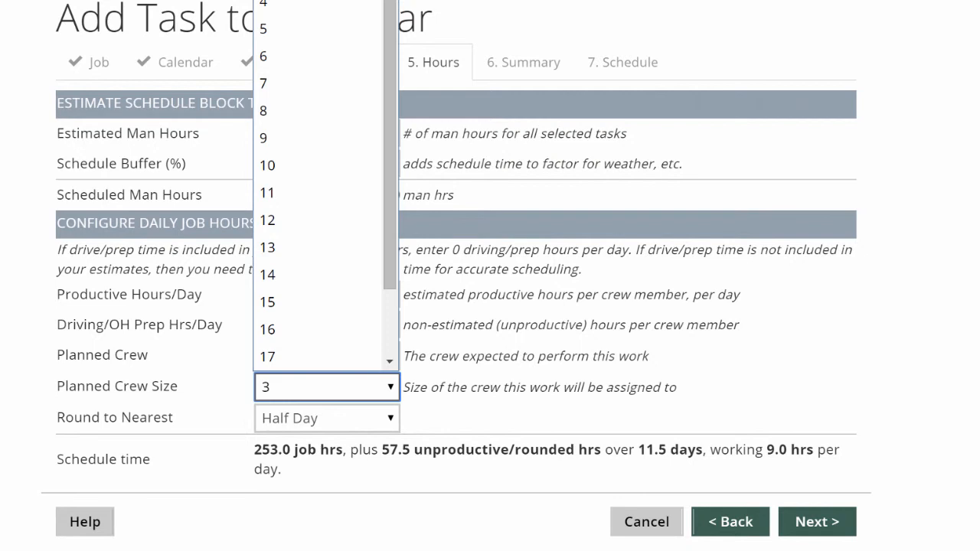
pyautogui.click(328, 386)
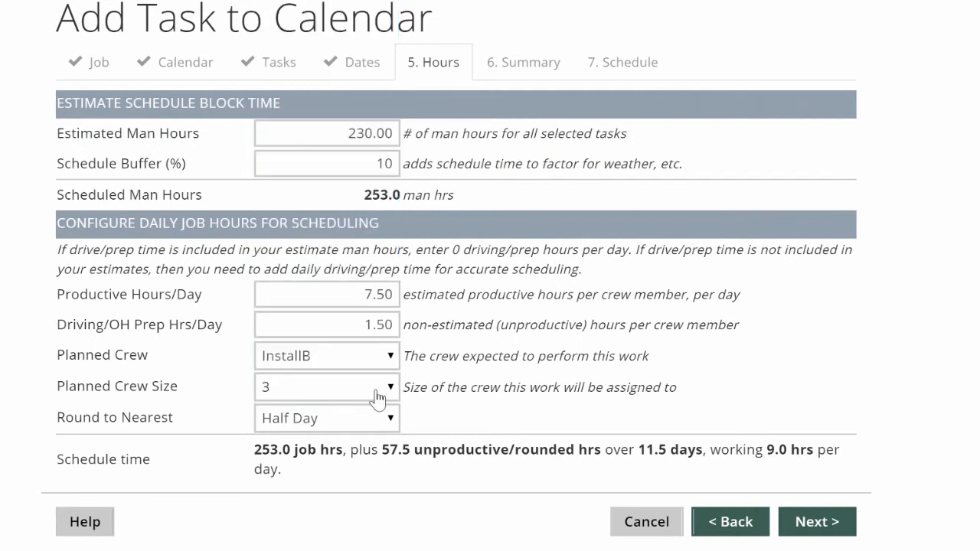
pyautogui.moveTo(367, 430)
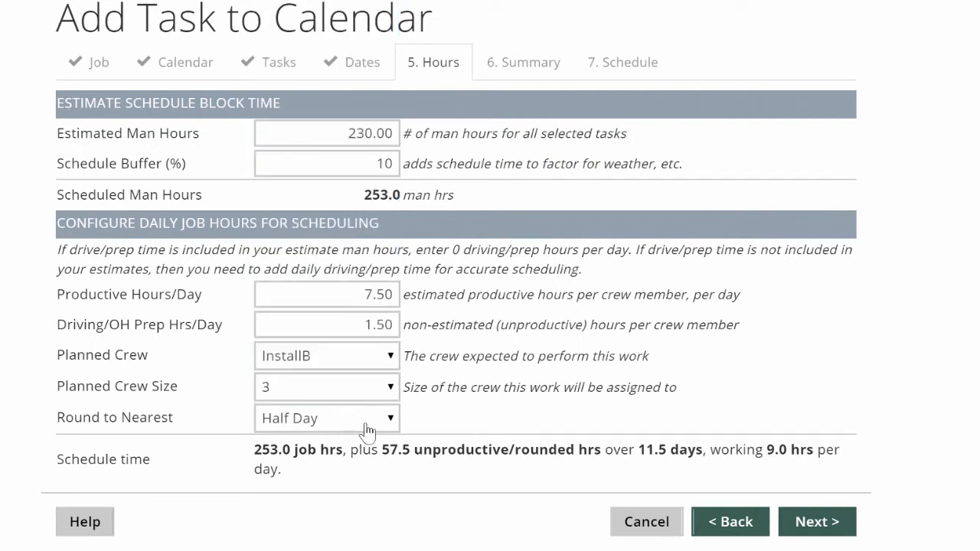
pyautogui.moveTo(283, 475)
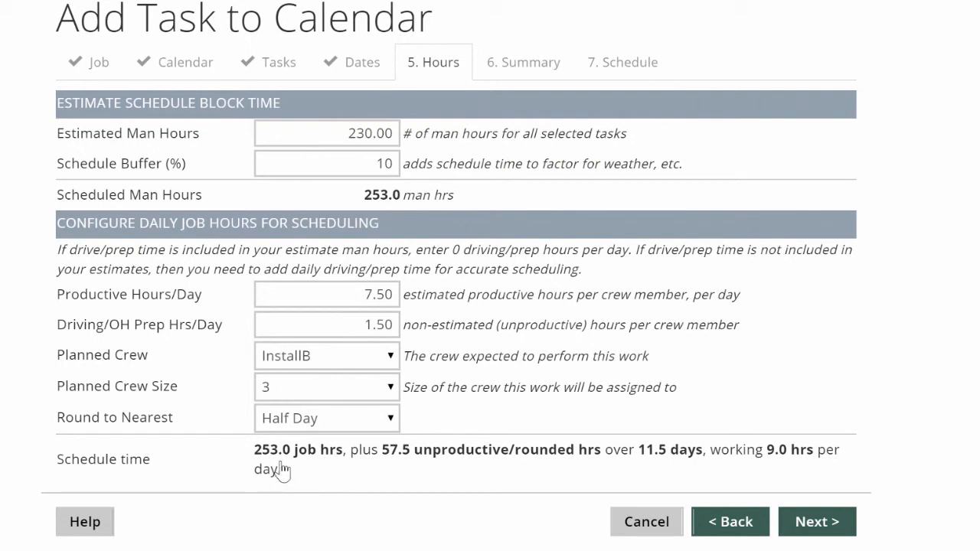
pyautogui.moveTo(303, 456)
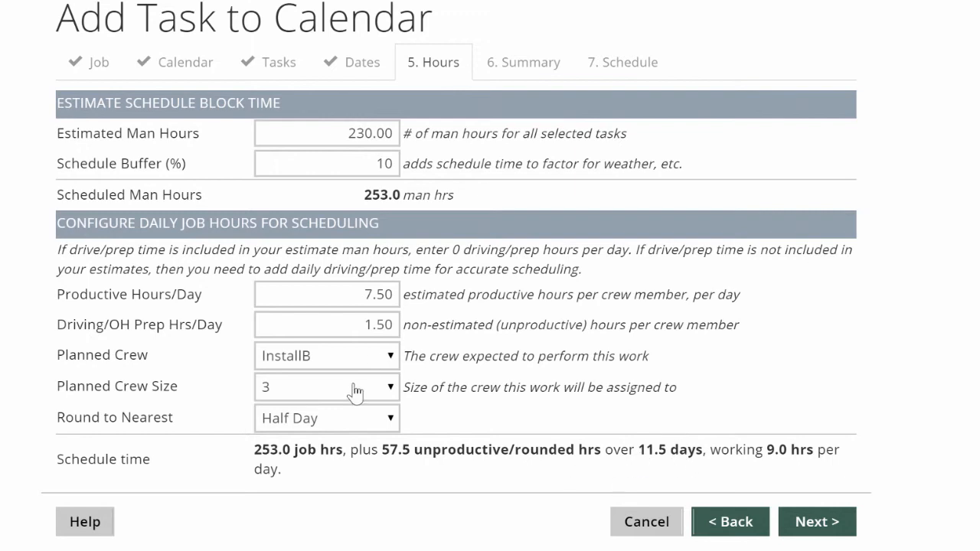
pyautogui.click(328, 386)
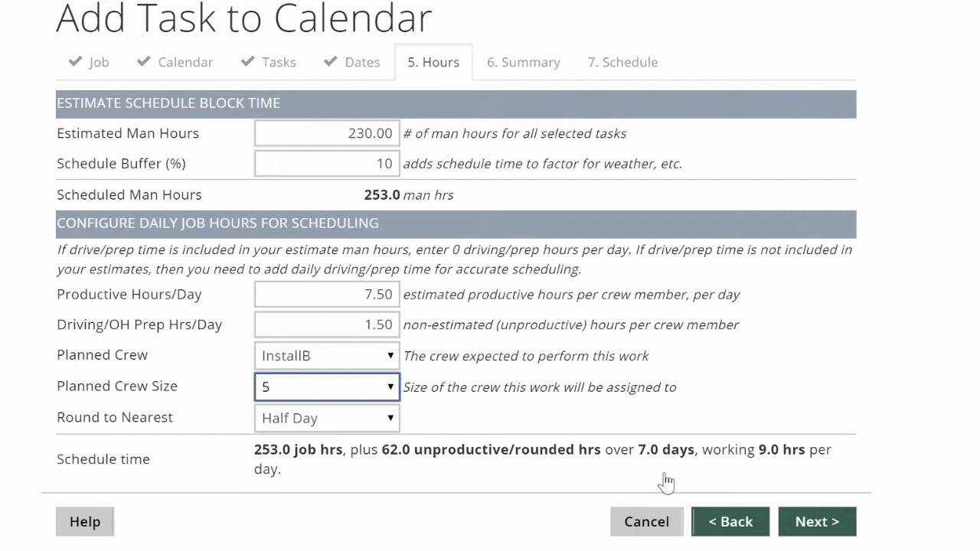
pyautogui.click(328, 386)
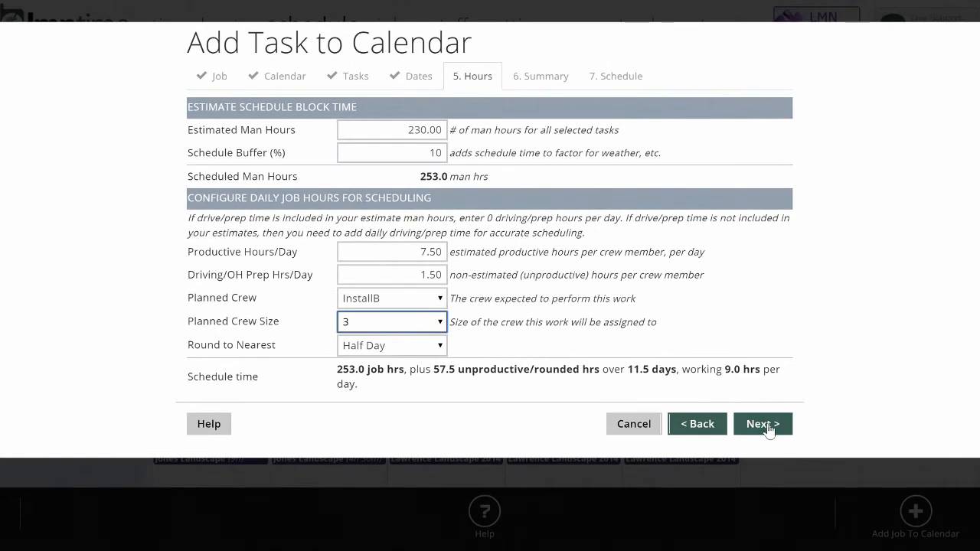
pyautogui.click(763, 423)
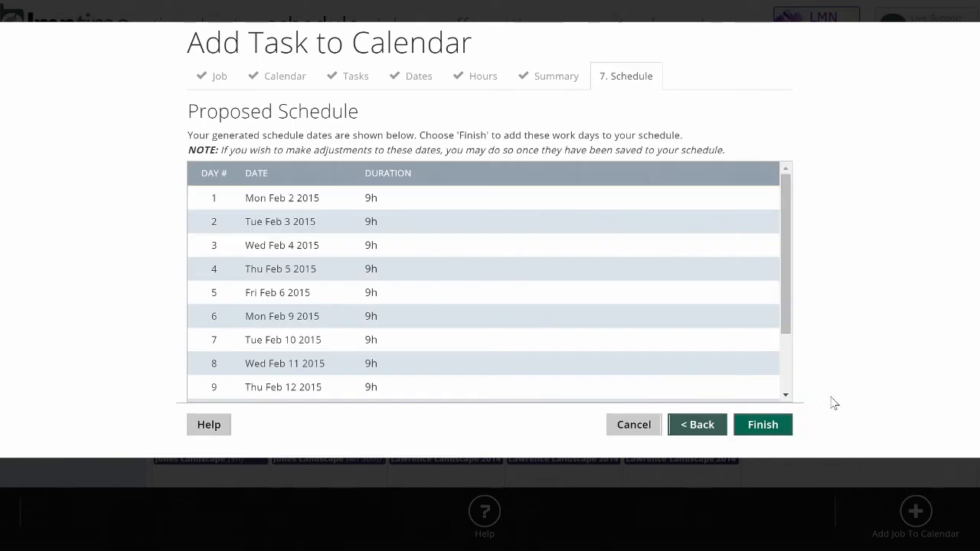
# Step: Review the proposed work days Feb 2 to Feb 18 2015 and finish adding them to the schedule
pyautogui.scroll(-3)
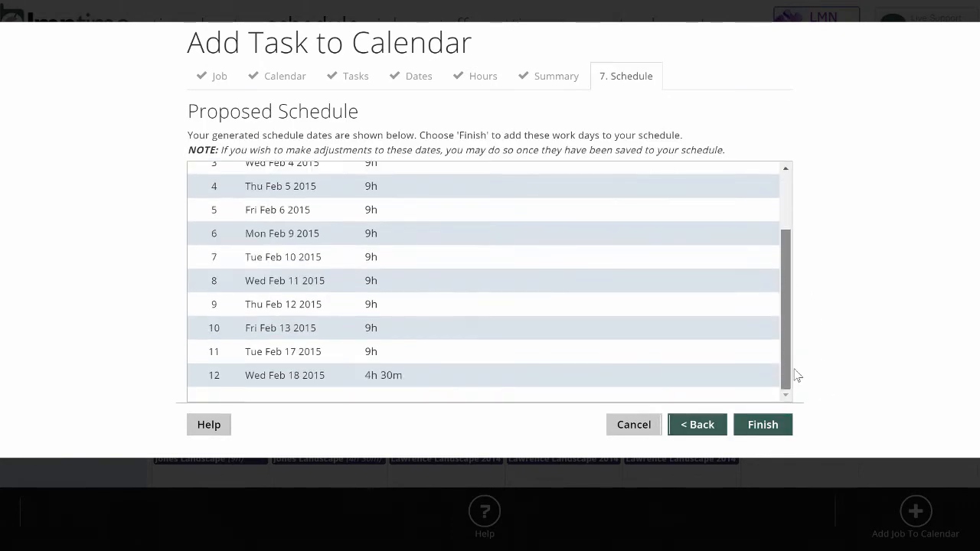
pyautogui.scroll(3)
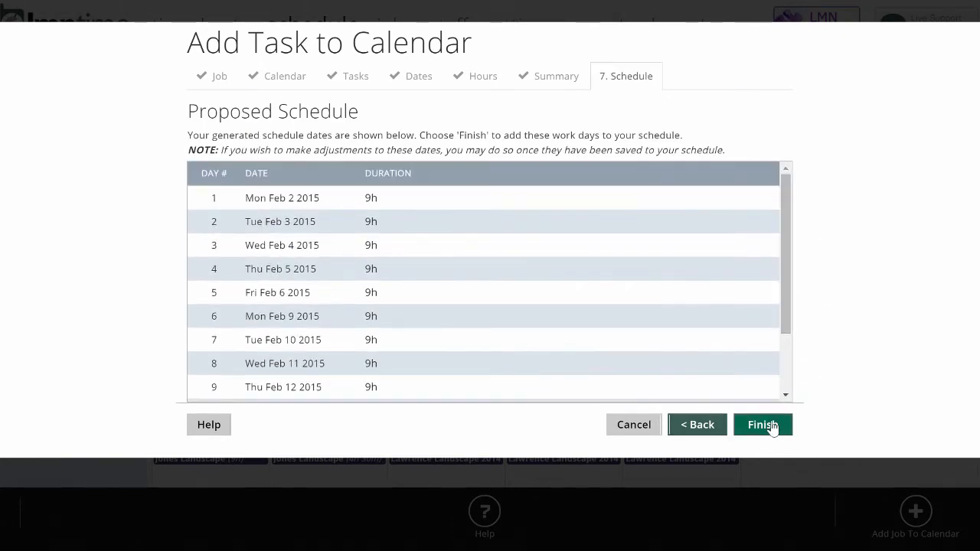
pyautogui.click(763, 424)
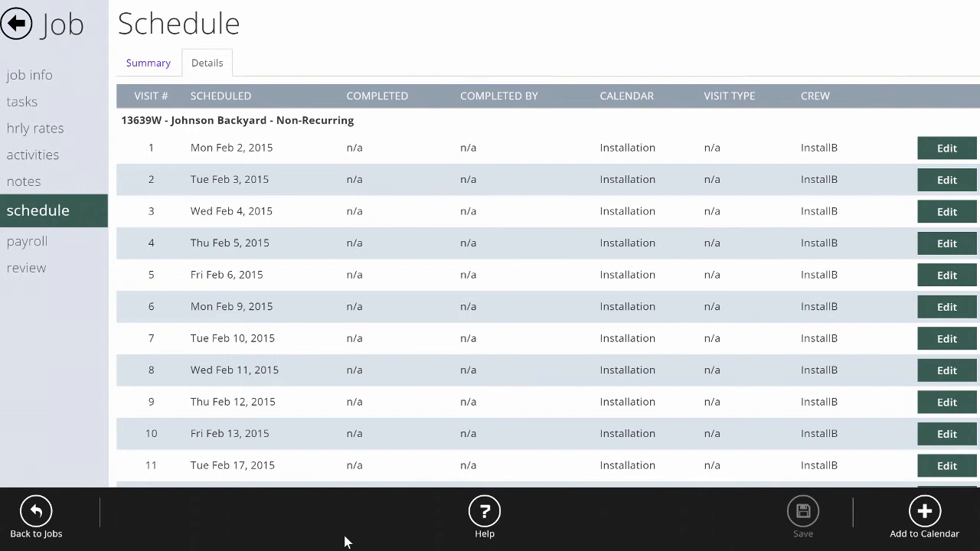
# Step: Review the 12 Installation visits and open visit 9, Thu Feb 12, for editing
pyautogui.scroll(-3)
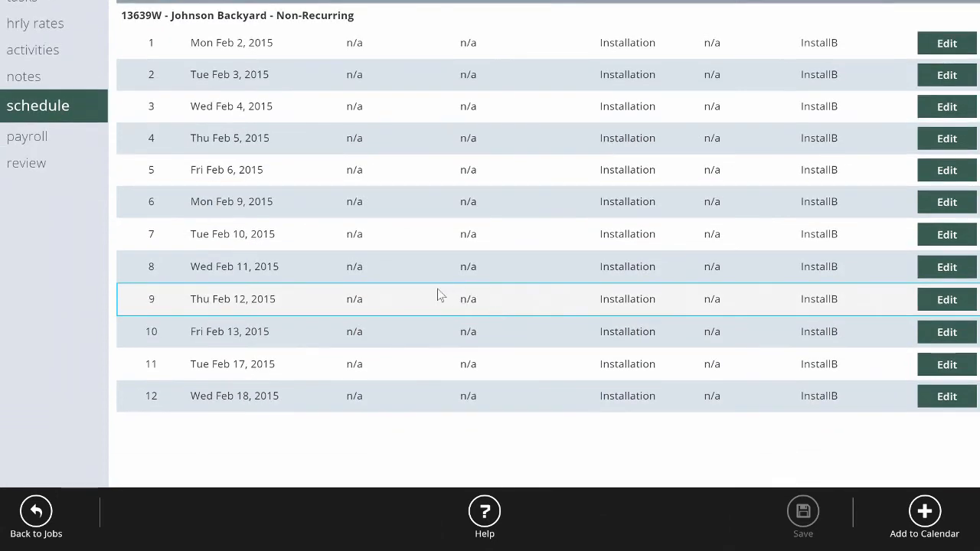
pyautogui.moveTo(301, 306)
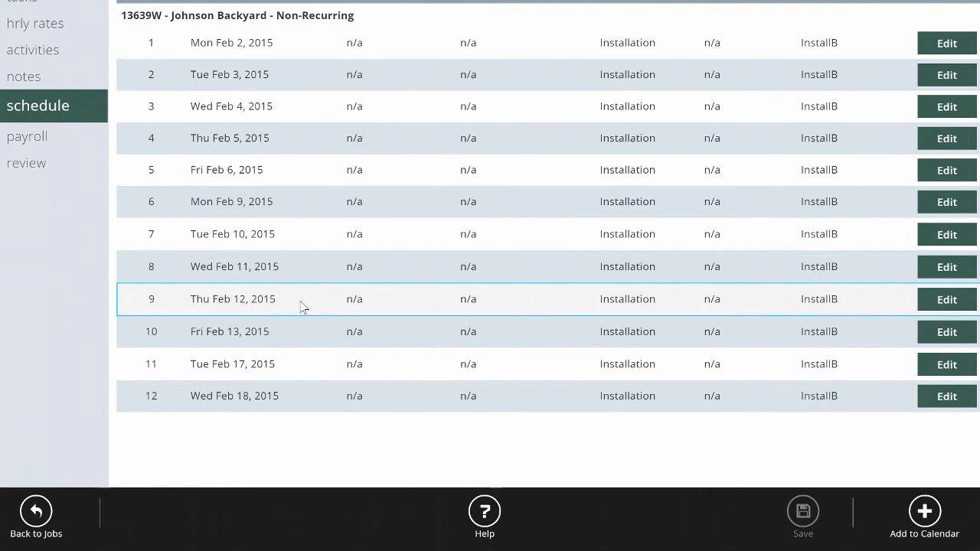
pyautogui.click(946, 299)
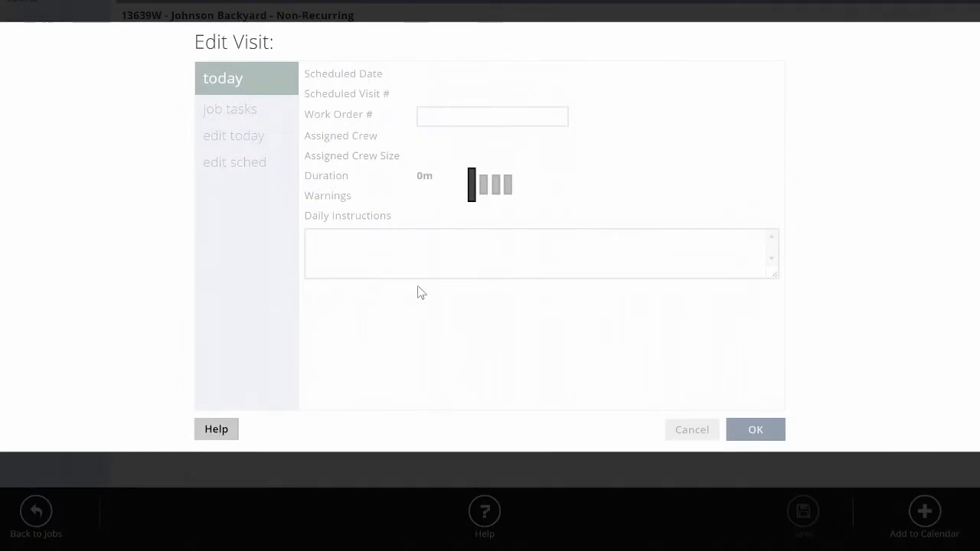
# Step: Change the job's schedule starting from Thu Feb 12 and select the man hours to reschedule
pyautogui.click(234, 163)
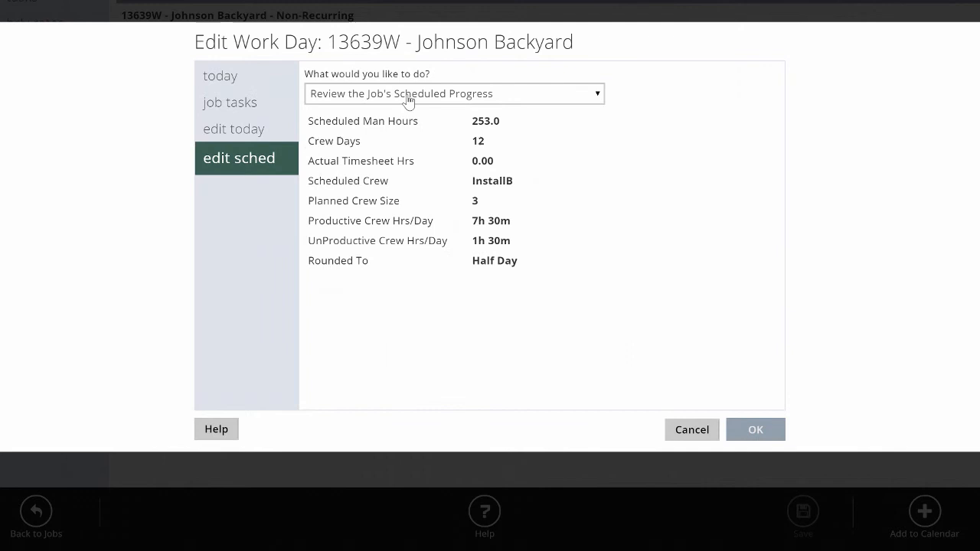
pyautogui.click(452, 93)
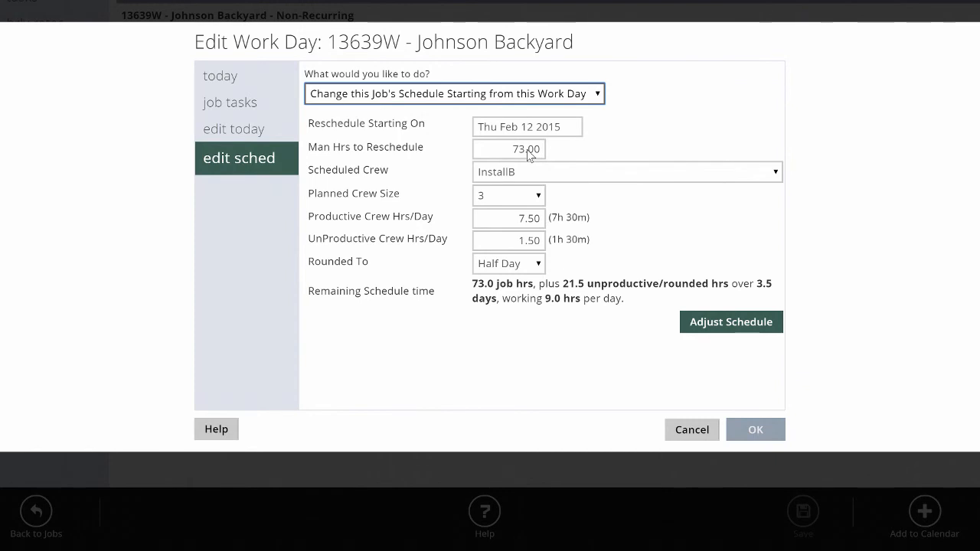
pyautogui.moveTo(533, 138)
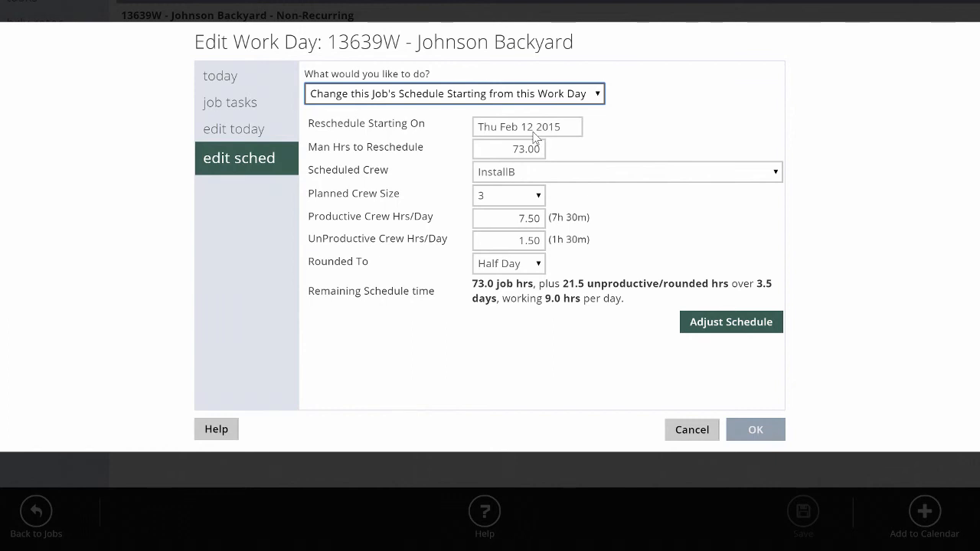
pyautogui.moveTo(558, 147)
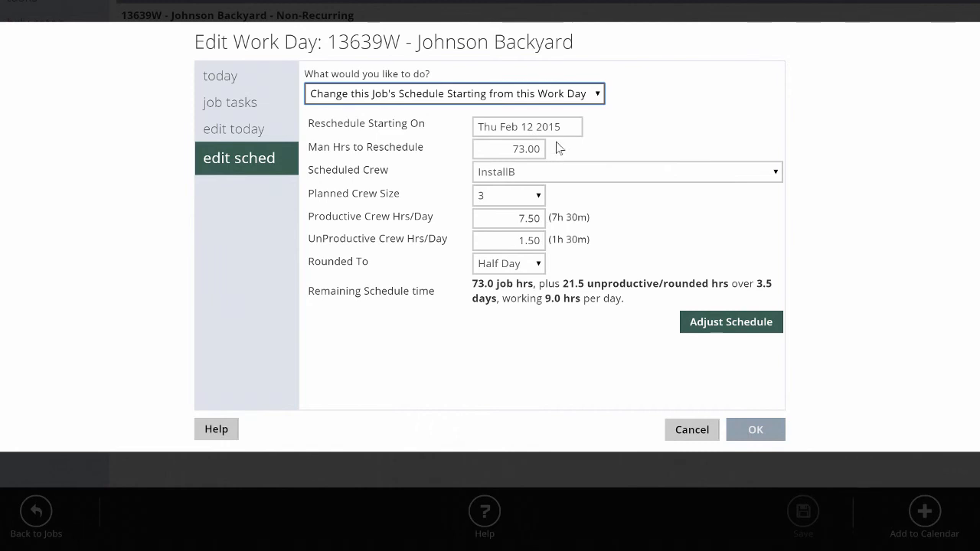
pyautogui.tripleClick(508, 149)
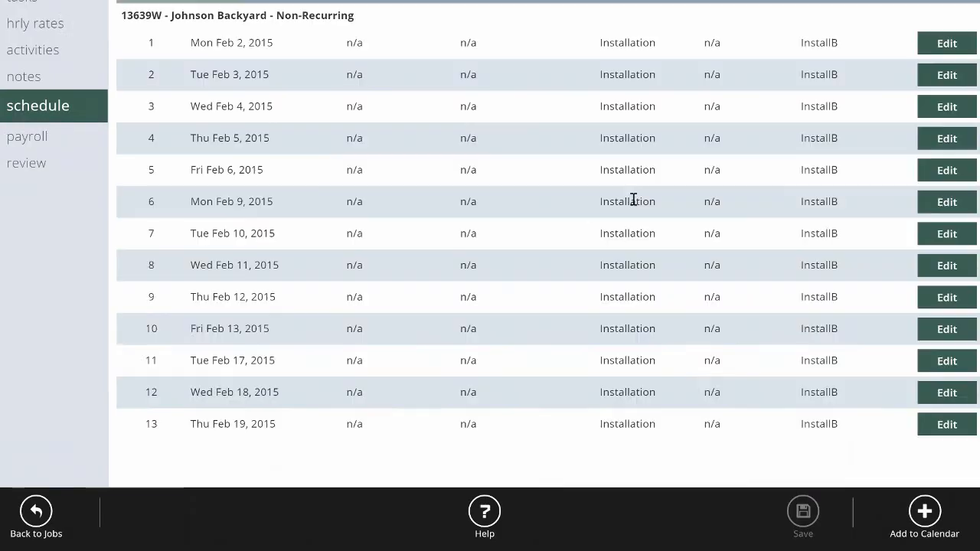
pyautogui.click(352, 426)
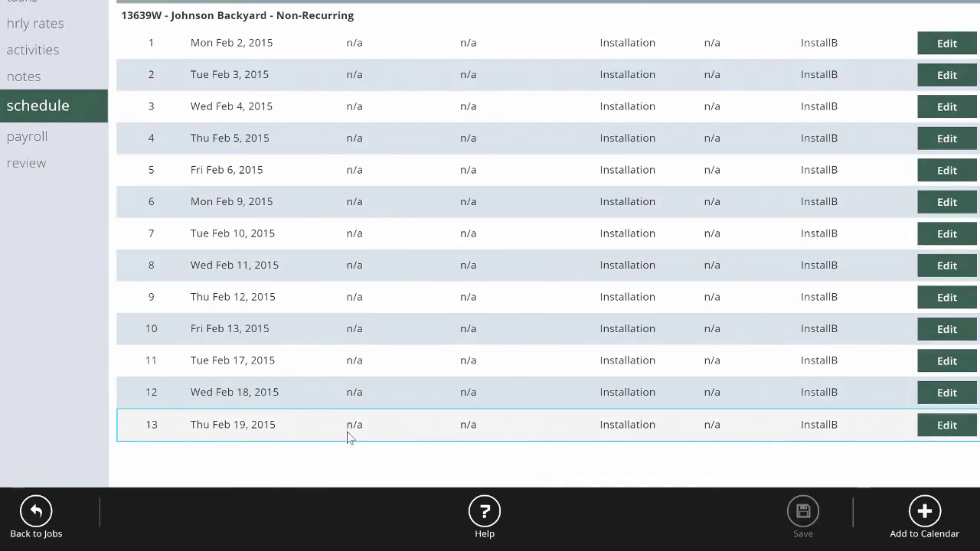
pyautogui.moveTo(351, 422)
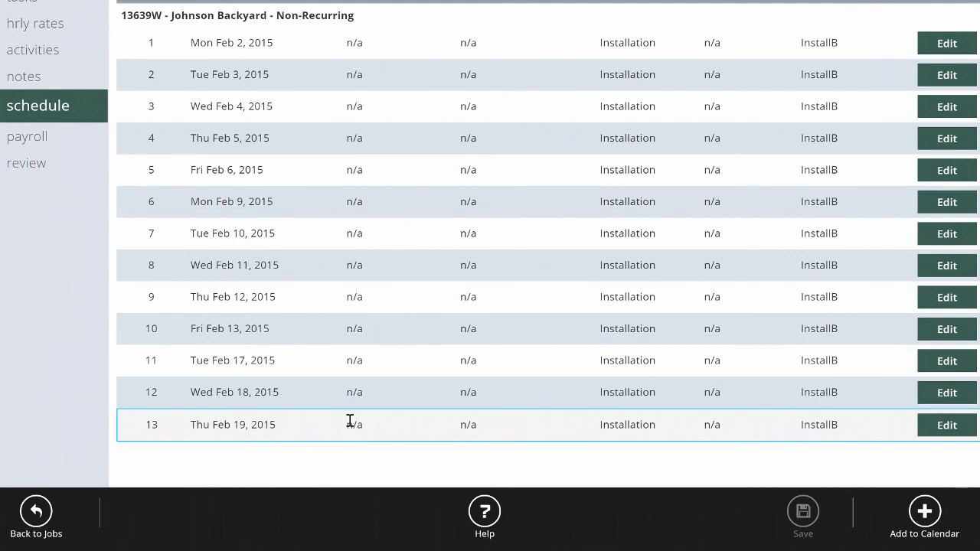
pyautogui.click(425, 362)
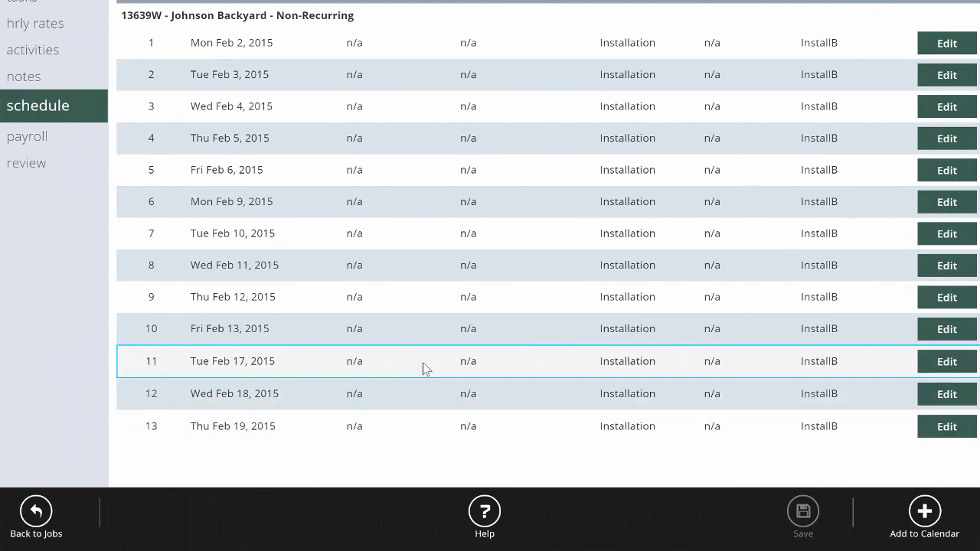
pyautogui.moveTo(434, 374)
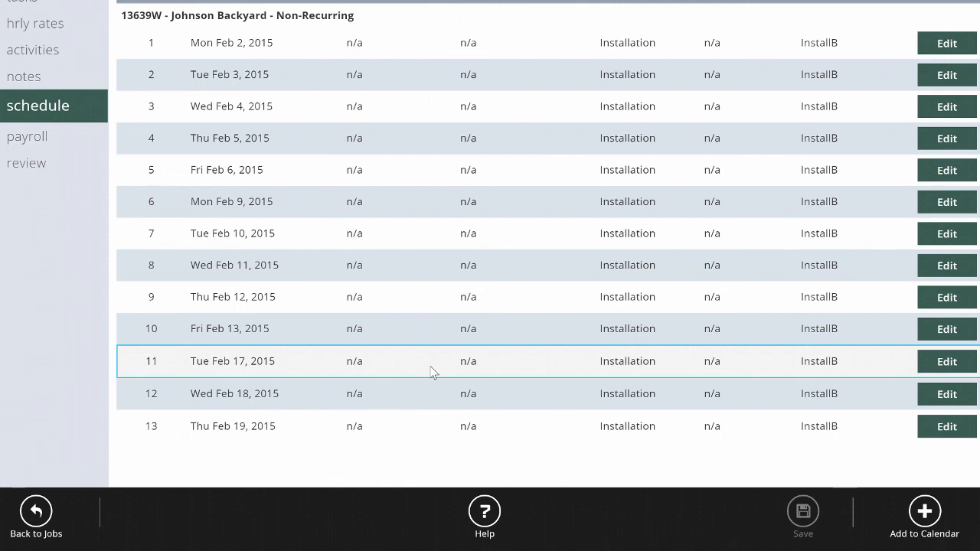
pyautogui.moveTo(443, 383)
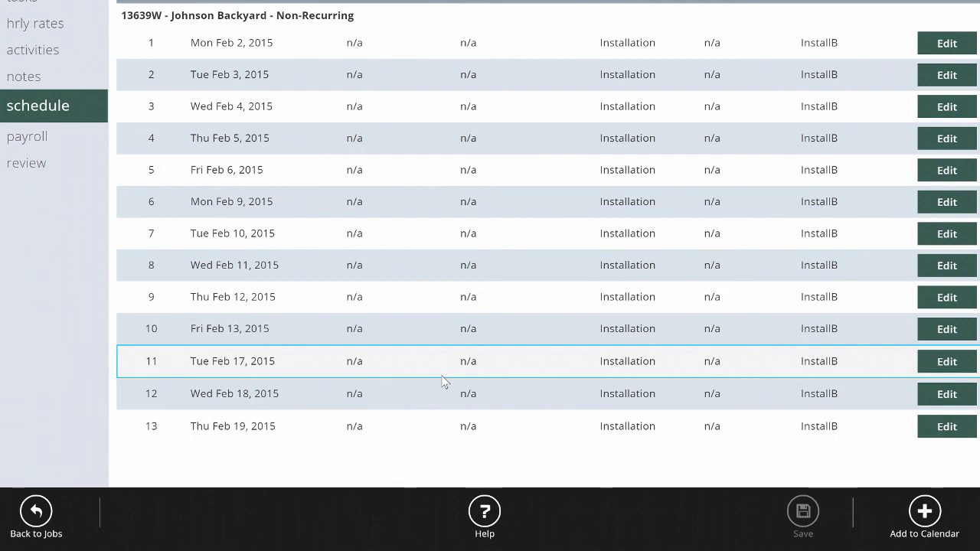